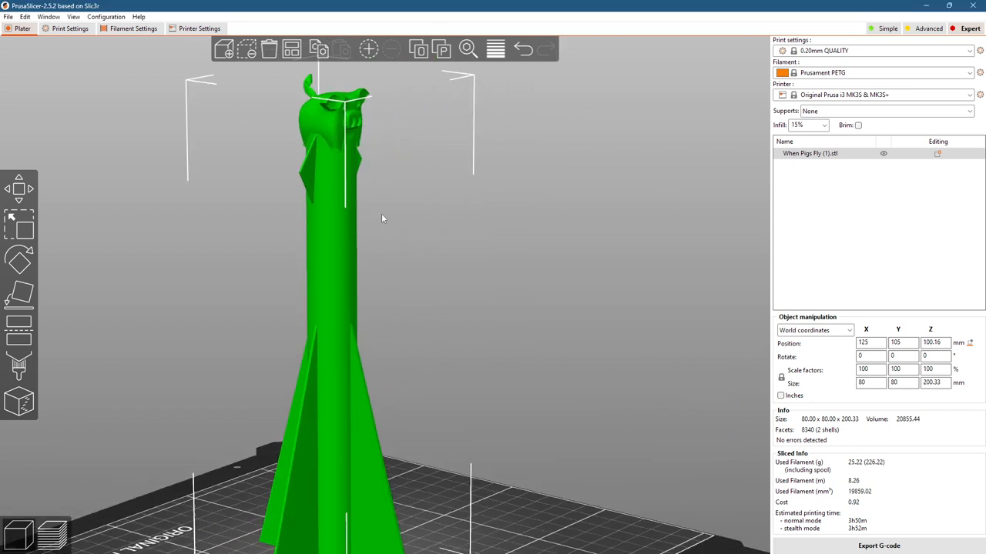
- Orbit around the sliced rocket to inspect the bed, the head from behind, and the sides
{"action": "left_click_drag", "start_coordinate": [381, 217], "coordinate": [577, 201]}
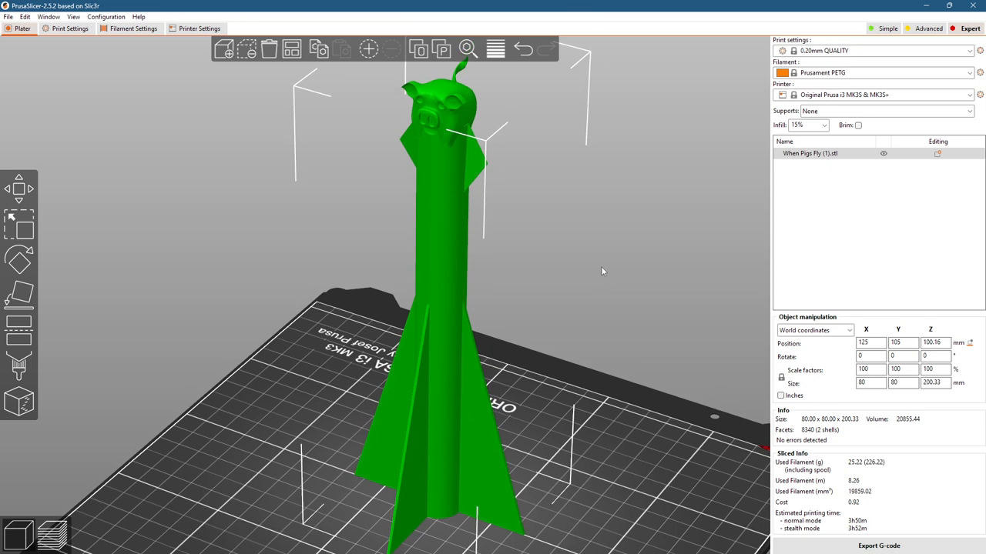
{"action": "mouse_move", "coordinate": [633, 208]}
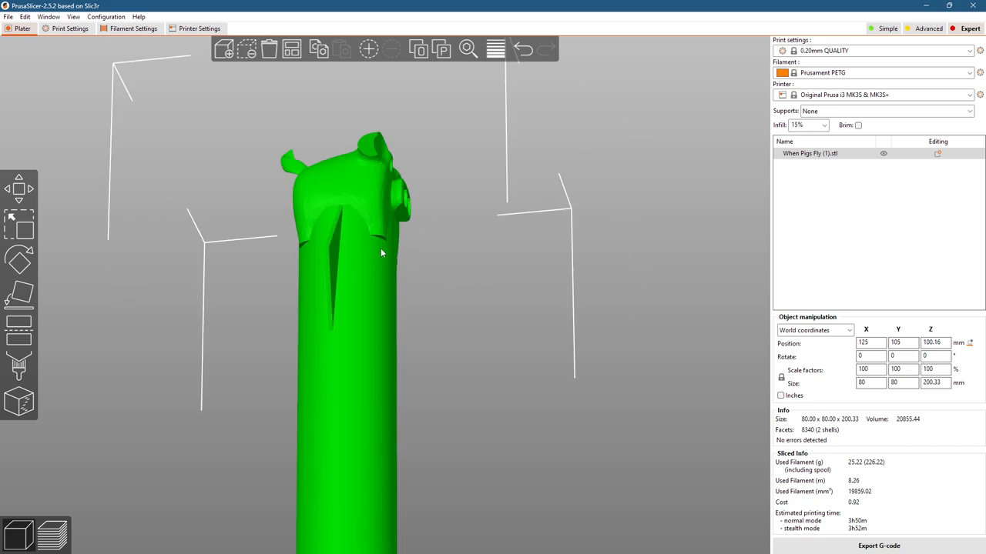
{"action": "left_click_drag", "start_coordinate": [381, 254], "coordinate": [443, 265]}
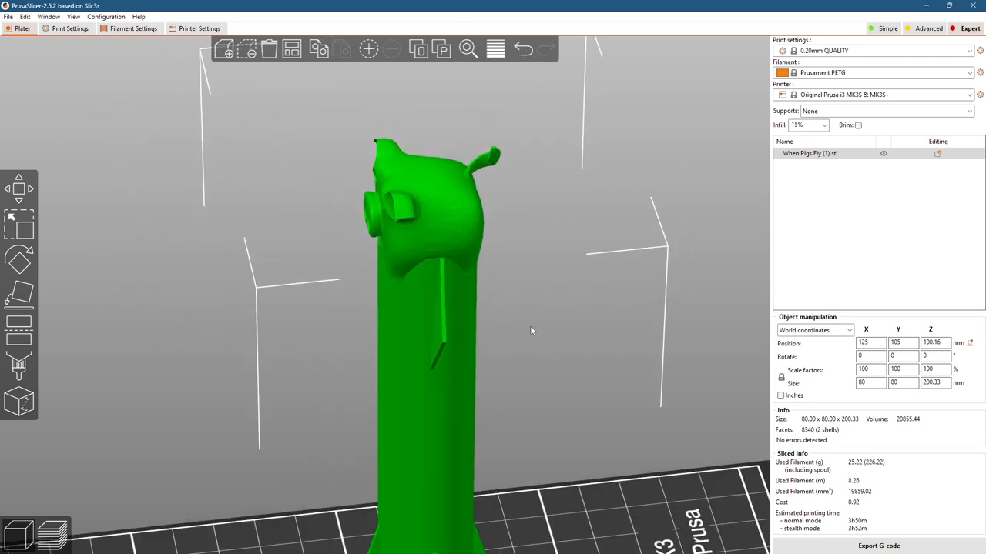
{"action": "left_click_drag", "start_coordinate": [530, 331], "coordinate": [574, 388]}
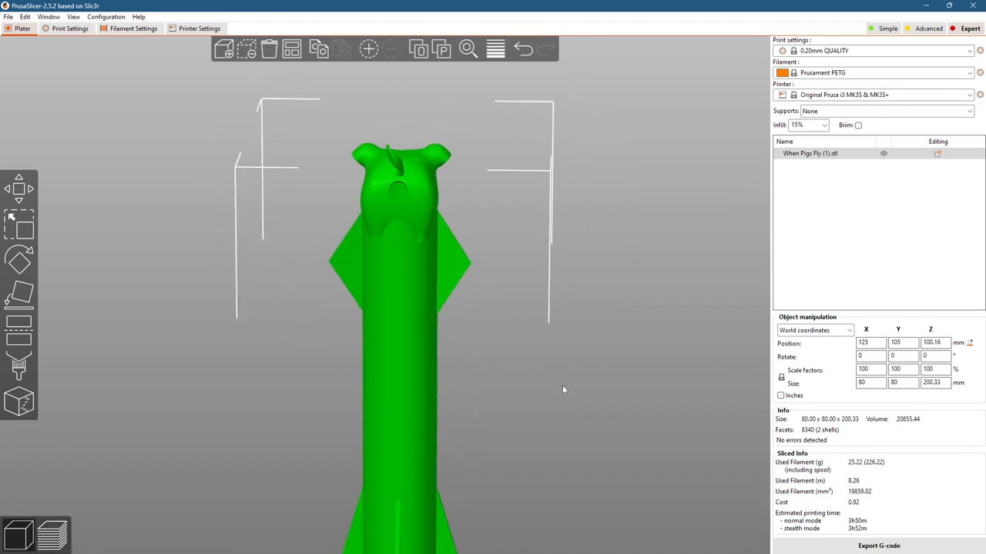
{"action": "left_click_drag", "start_coordinate": [562, 390], "coordinate": [529, 392]}
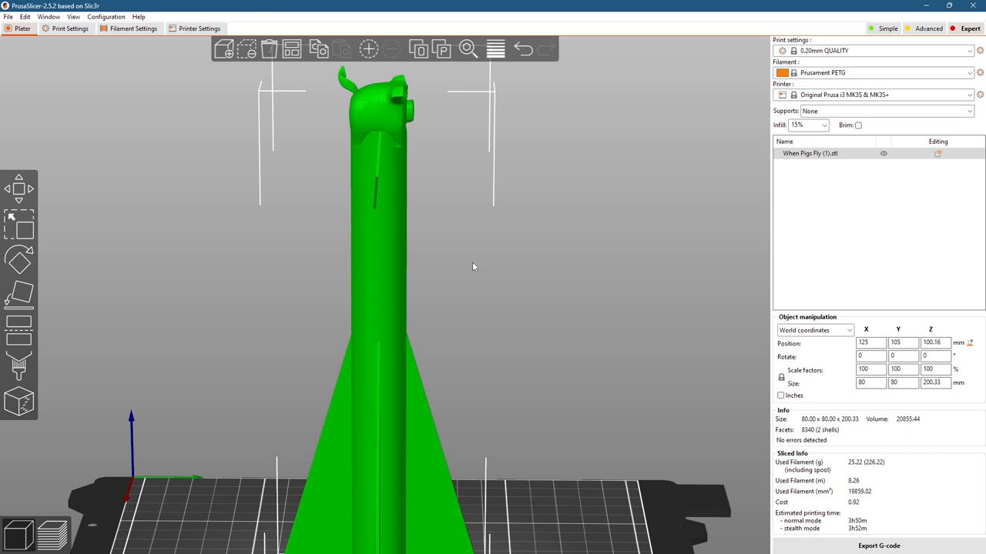
{"action": "left_click_drag", "start_coordinate": [473, 267], "coordinate": [539, 290]}
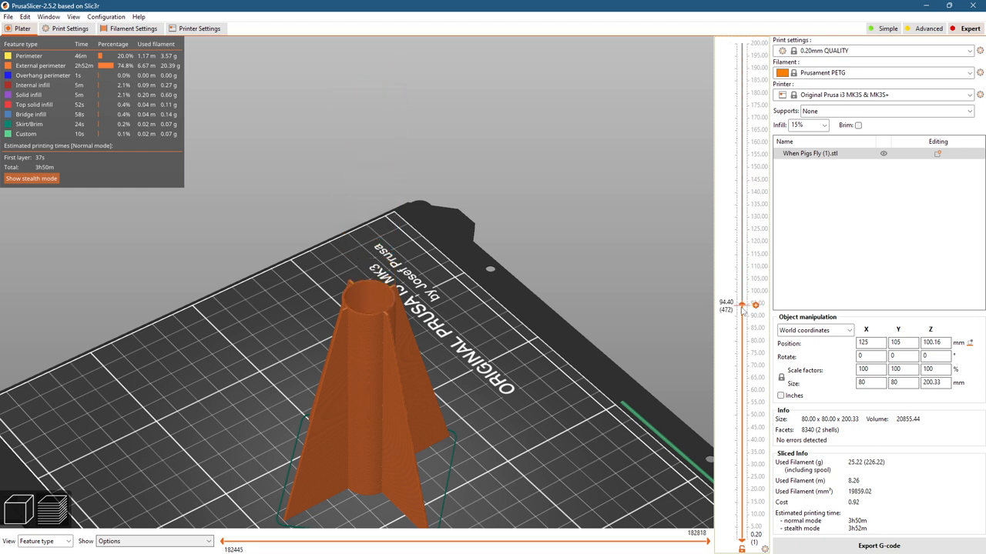
- Lower the layer slider's top handle to show layers only up to 24.80 mm
{"action": "left_click_drag", "start_coordinate": [754, 305], "coordinate": [755, 364]}
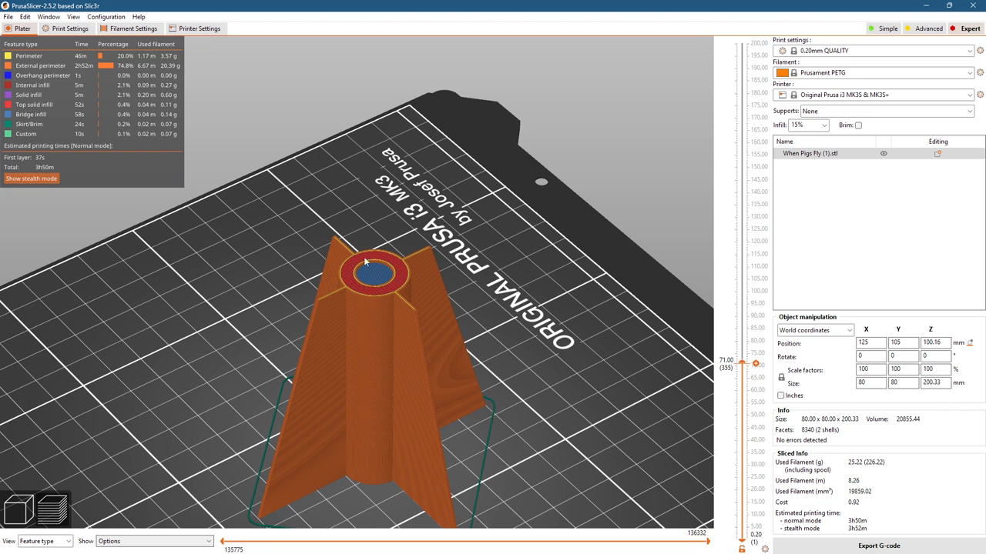
{"action": "mouse_move", "coordinate": [378, 273]}
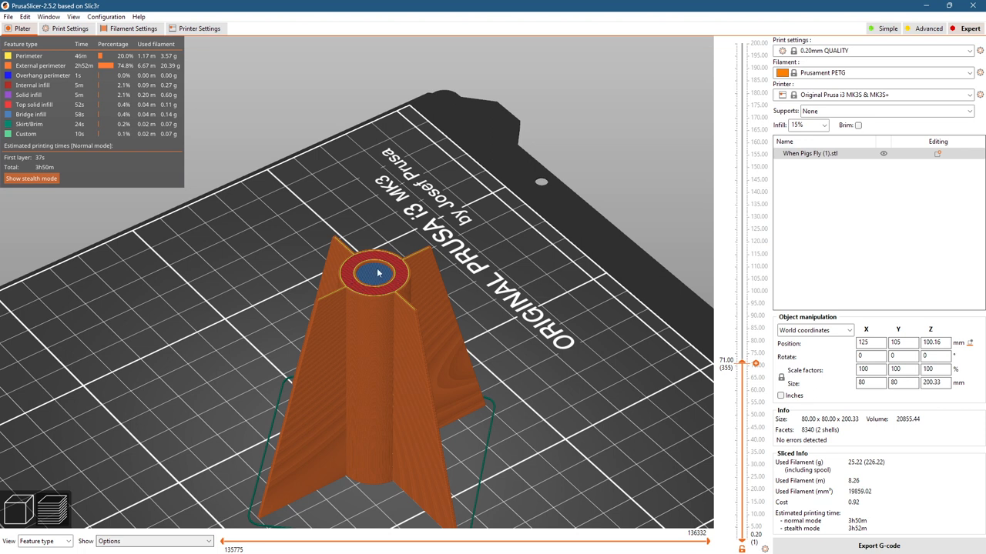
{"action": "mouse_move", "coordinate": [378, 270]}
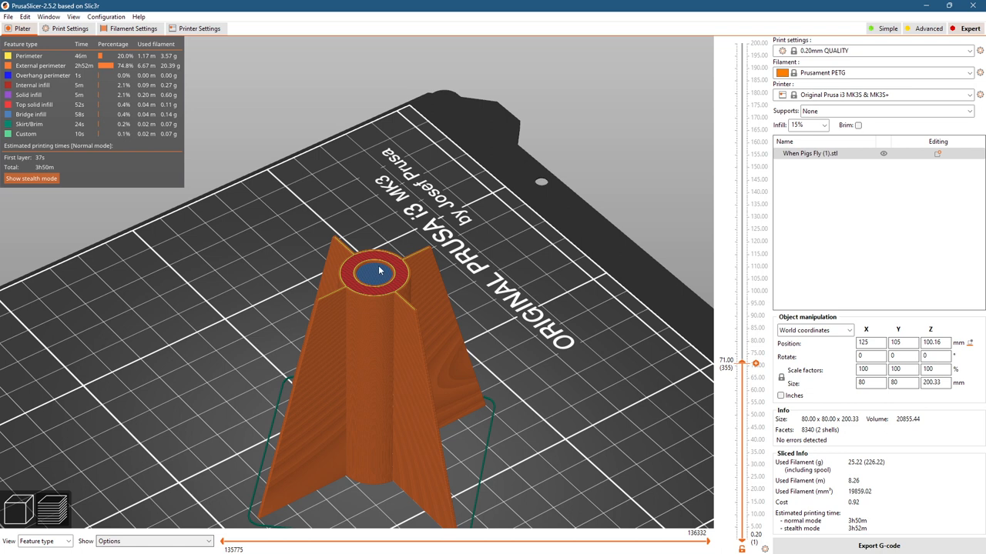
{"action": "left_click_drag", "start_coordinate": [380, 270], "coordinate": [515, 421]}
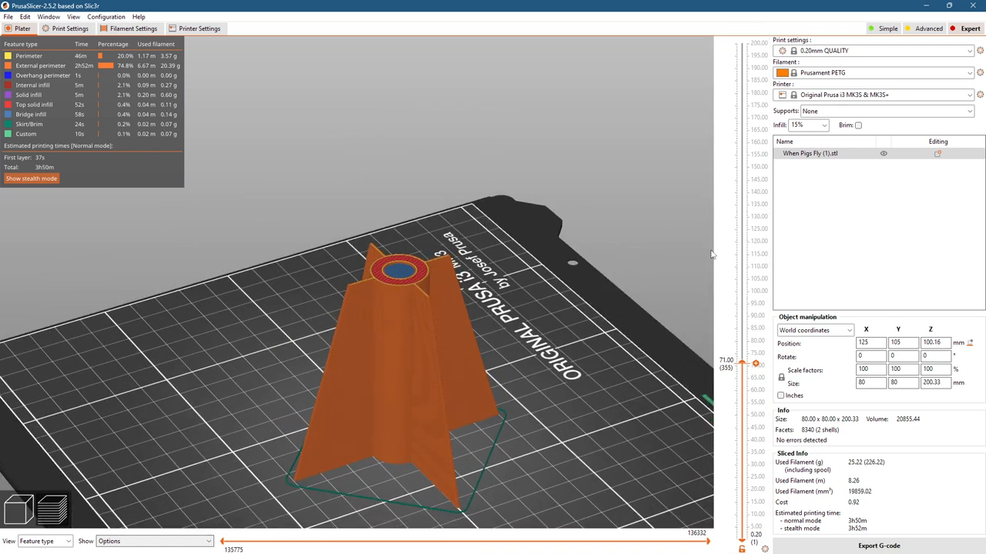
{"action": "left_click_drag", "start_coordinate": [754, 362], "coordinate": [754, 383]}
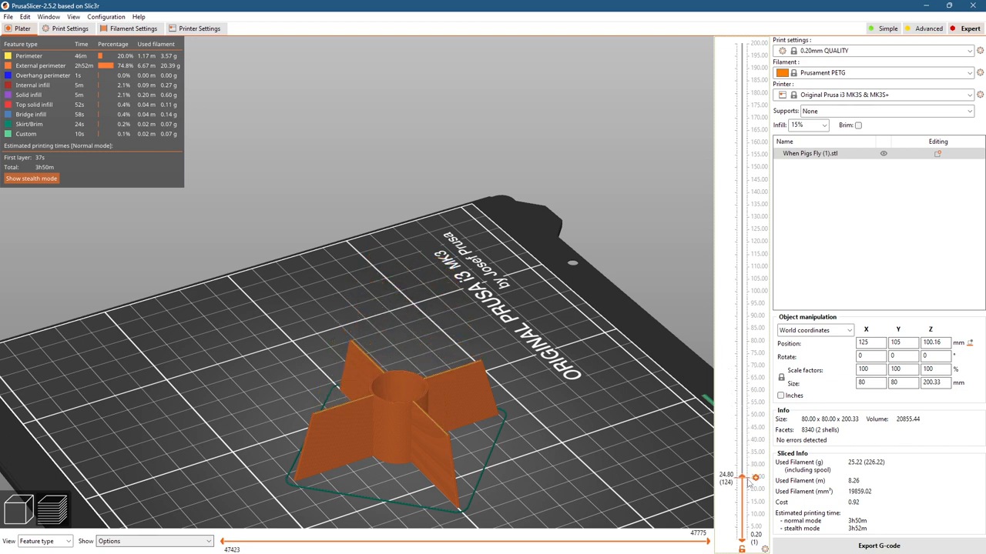
- Raise the layer slider to the full 200.20 mm height and orbit to inspect the pig head
{"action": "left_click_drag", "start_coordinate": [754, 478], "coordinate": [755, 289]}
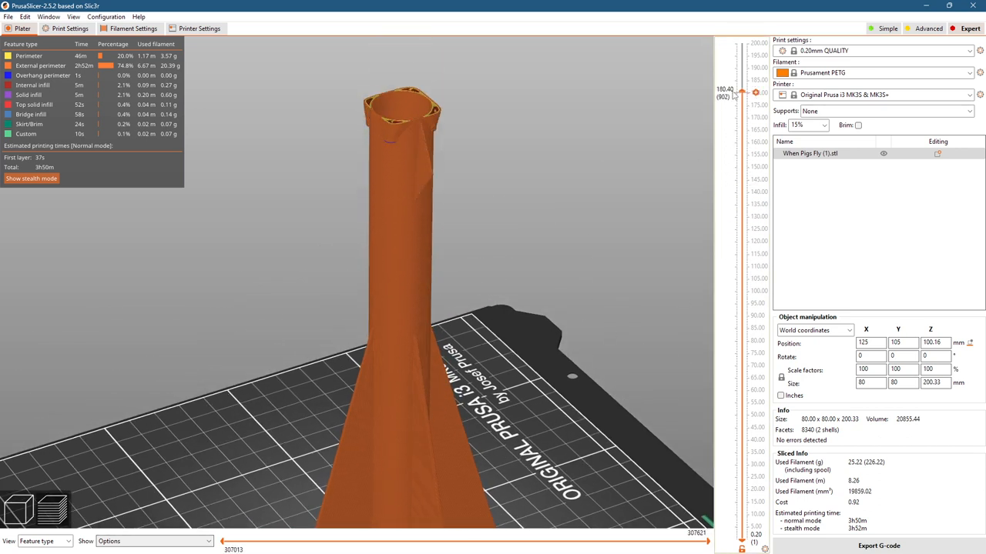
{"action": "left_click_drag", "start_coordinate": [741, 91], "coordinate": [742, 67]}
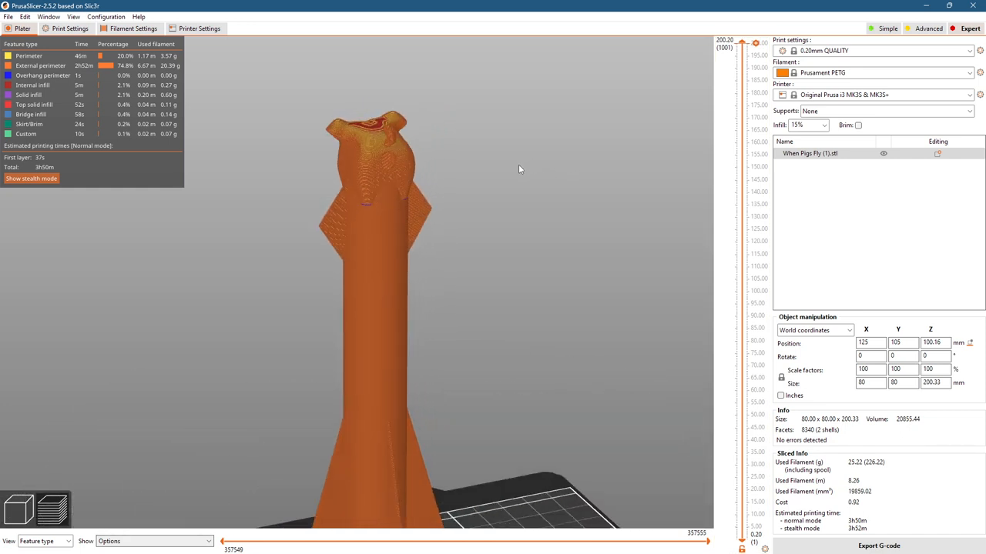
{"action": "left_click_drag", "start_coordinate": [520, 169], "coordinate": [581, 180]}
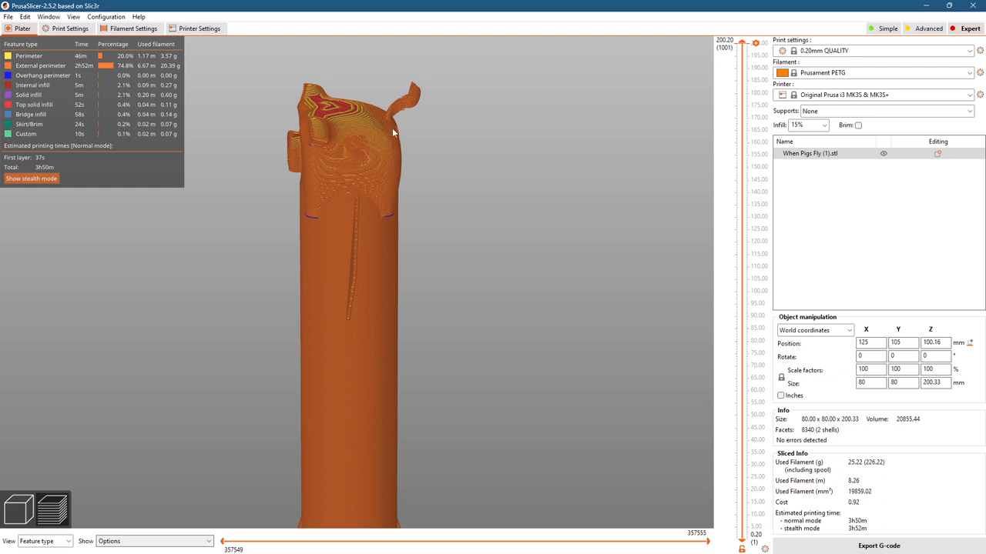
{"action": "mouse_move", "coordinate": [291, 146]}
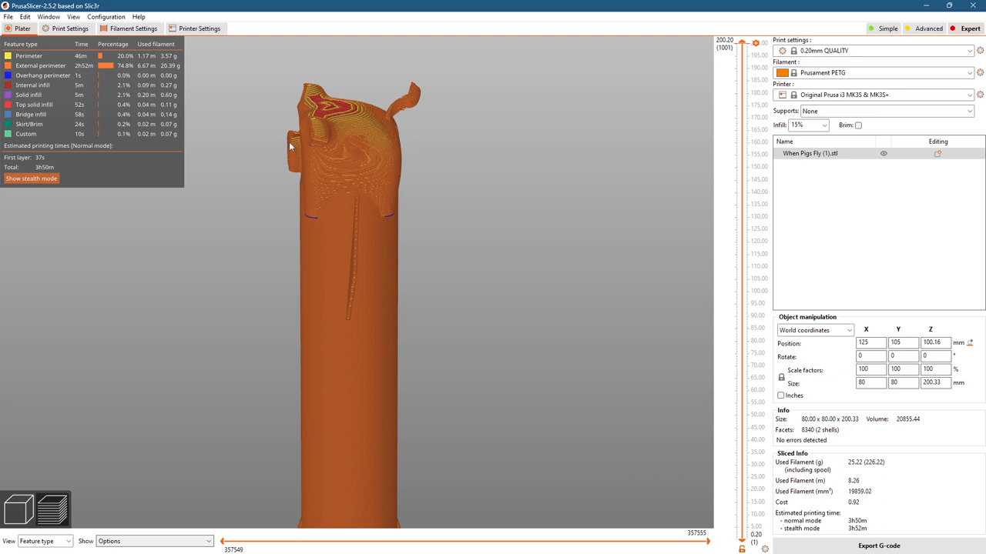
{"action": "mouse_move", "coordinate": [406, 104]}
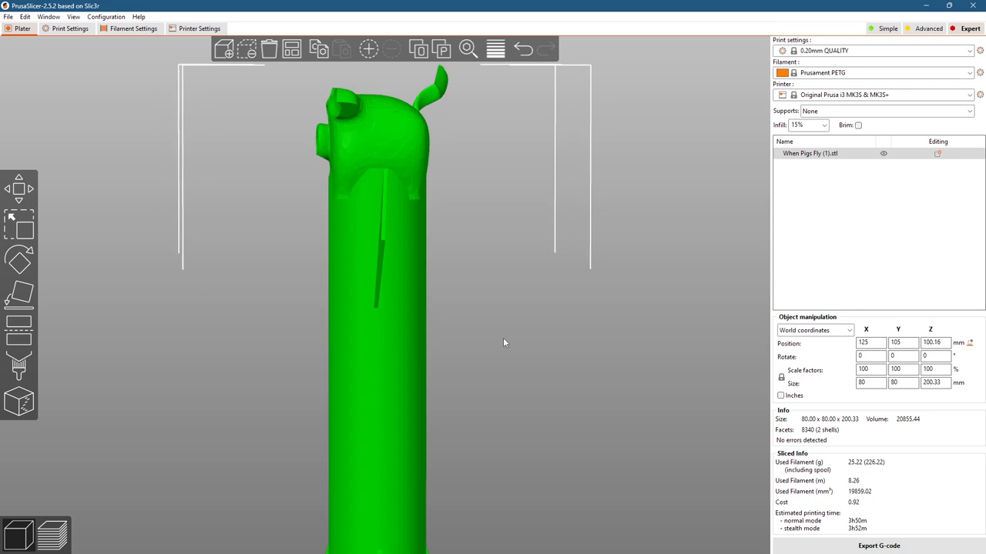
- Orbit to view the pig's face front-on, then zoom out to the whole rocket
{"action": "left_click_drag", "start_coordinate": [504, 342], "coordinate": [569, 335]}
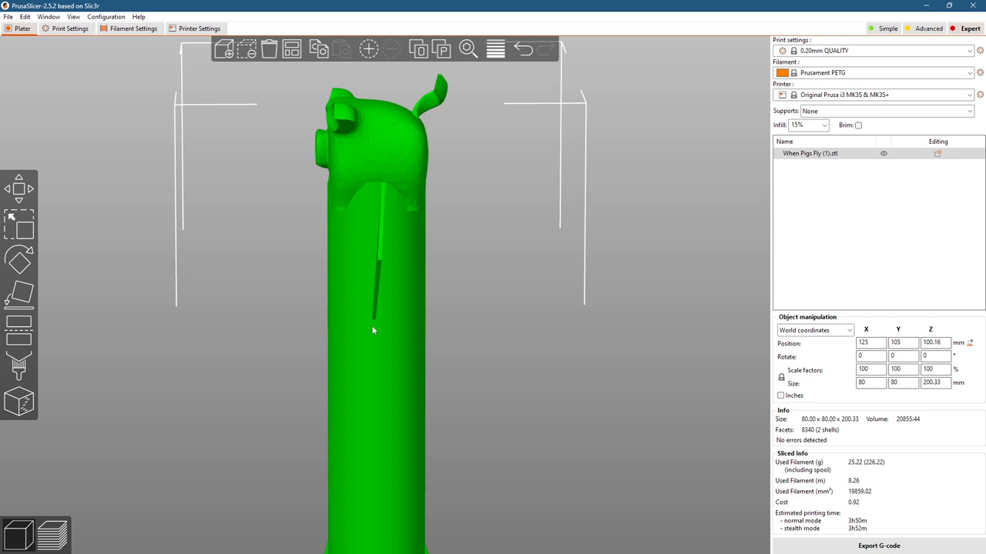
{"action": "left_click_drag", "start_coordinate": [374, 332], "coordinate": [284, 380]}
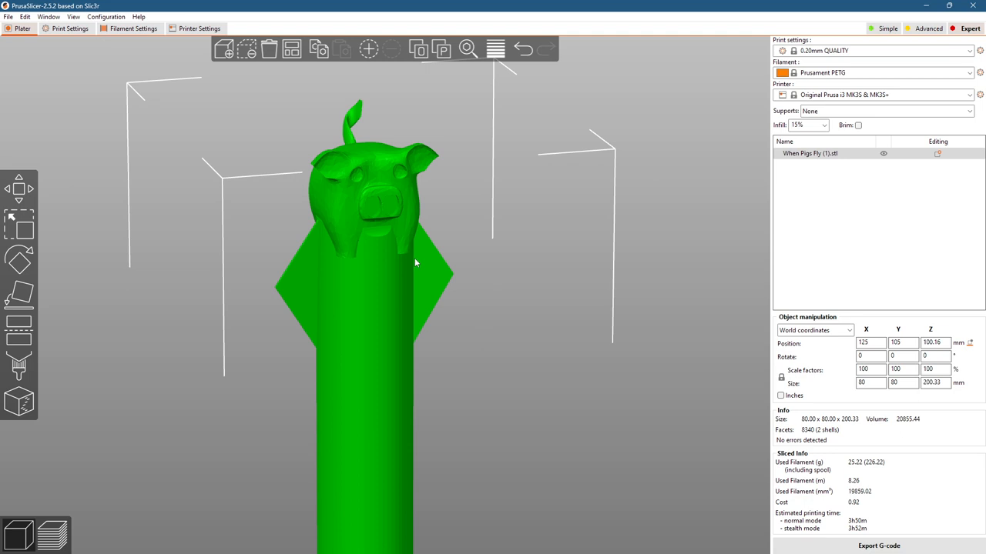
{"action": "mouse_move", "coordinate": [343, 222]}
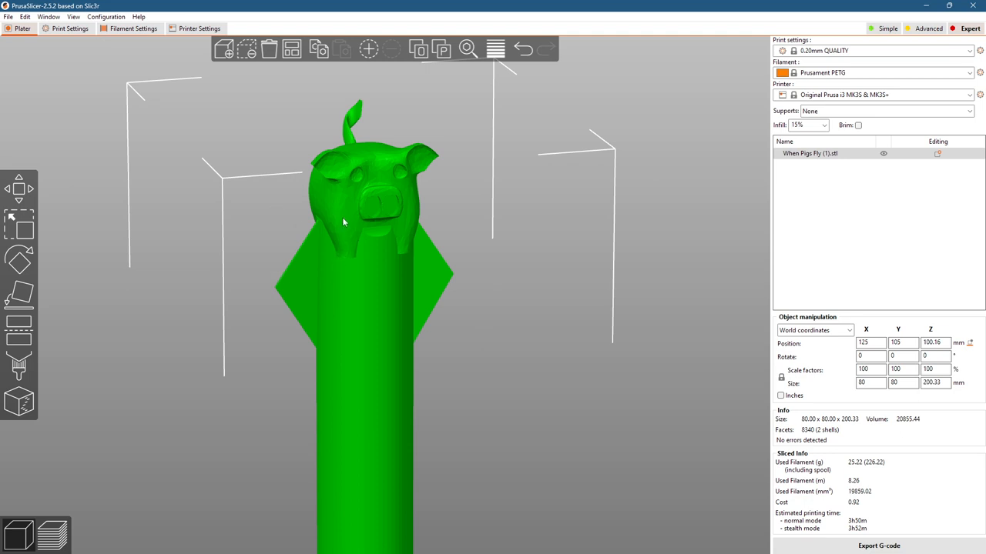
{"action": "mouse_move", "coordinate": [324, 131]}
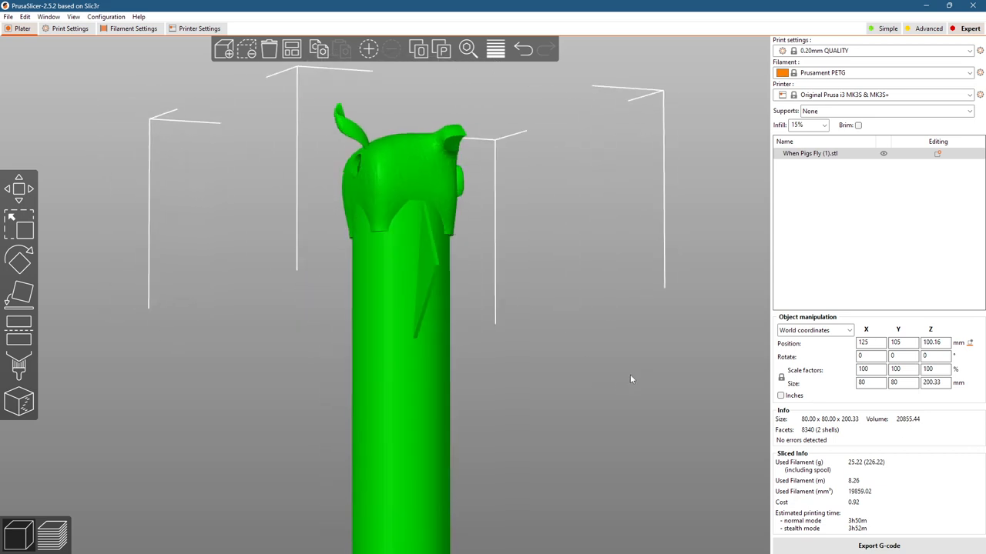
{"action": "scroll", "scroll_direction": "up", "scroll_amount": 3}
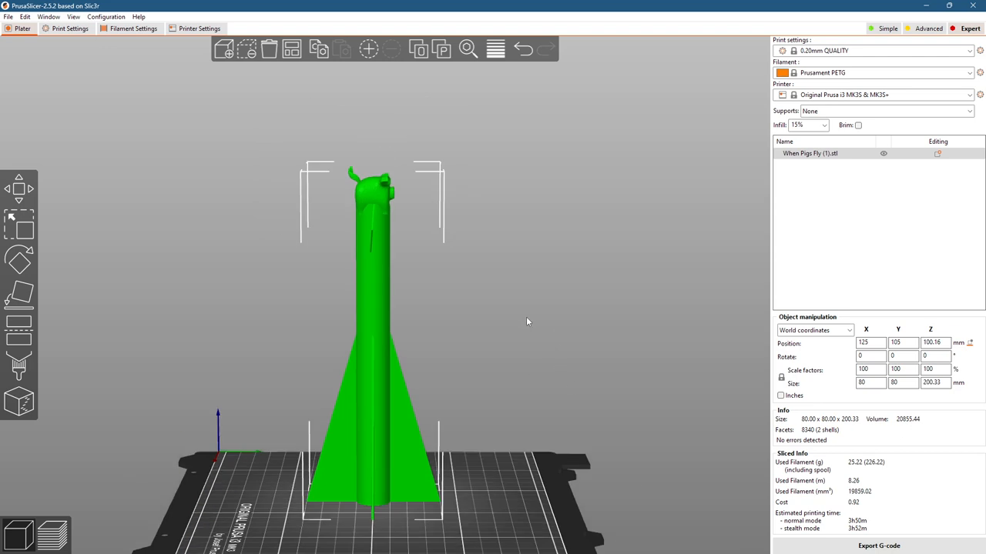
{"action": "mouse_move", "coordinate": [812, 58]}
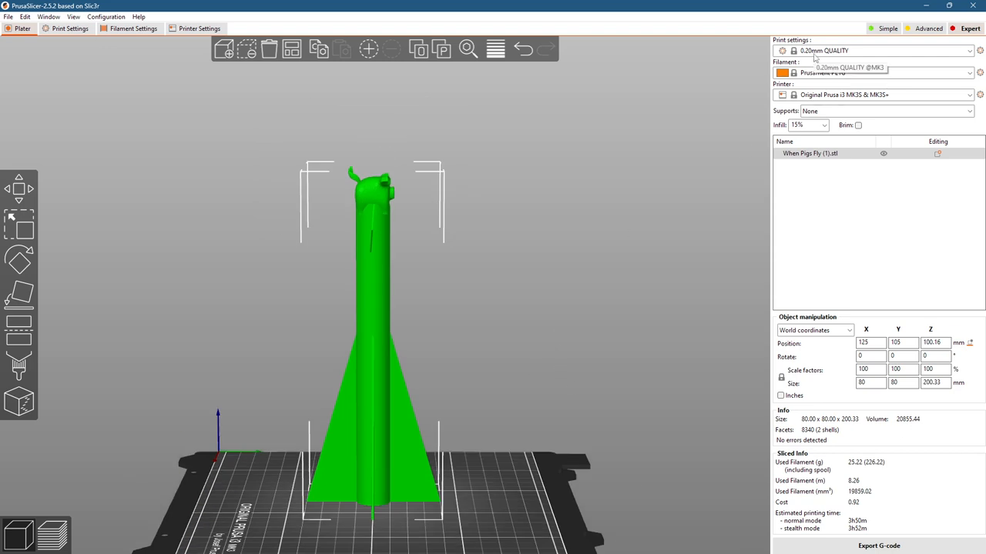